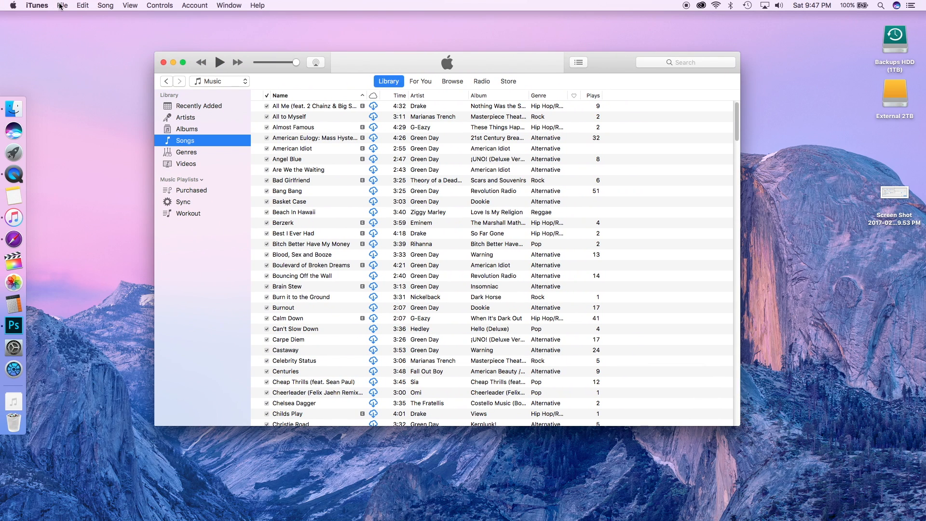
- Show the File > New submenu with the playlist creation choices
{"action": "left_click", "coordinate": [62, 5]}
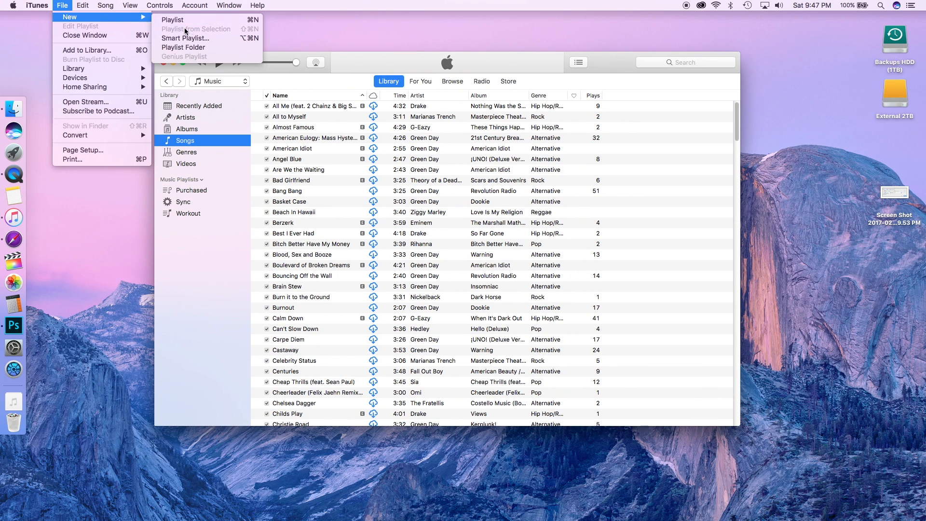
- Start a new Smart Playlist and move its rules window toward the top of the screen
{"action": "left_click", "coordinate": [185, 38]}
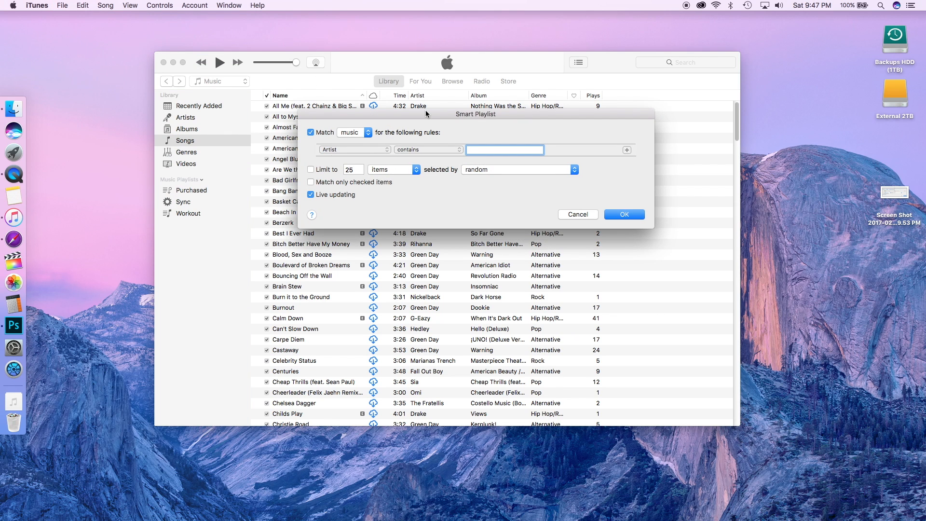
{"action": "left_click_drag", "start_coordinate": [476, 114], "coordinate": [311, 43]}
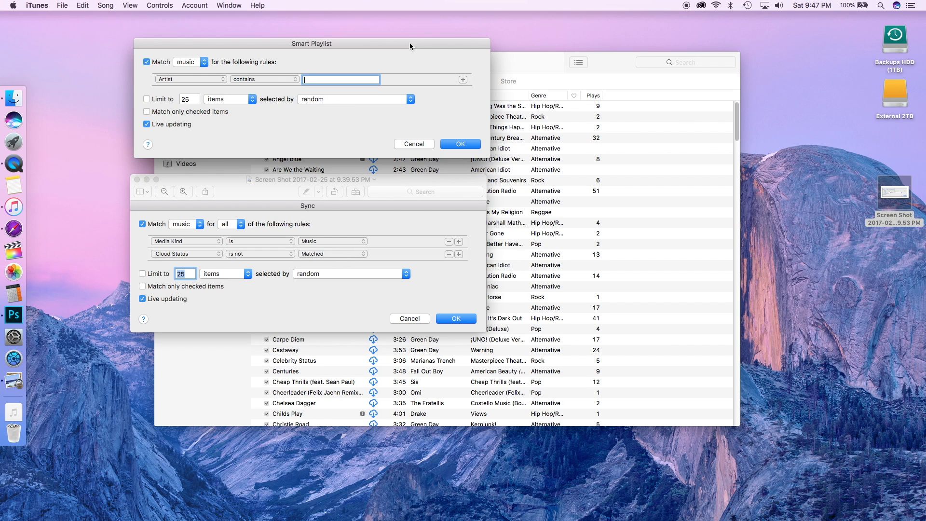
- Bring the Preview screenshot of the Sync playlist's Media Kind and iCloud Status rules to the front
{"action": "left_click", "coordinate": [463, 80]}
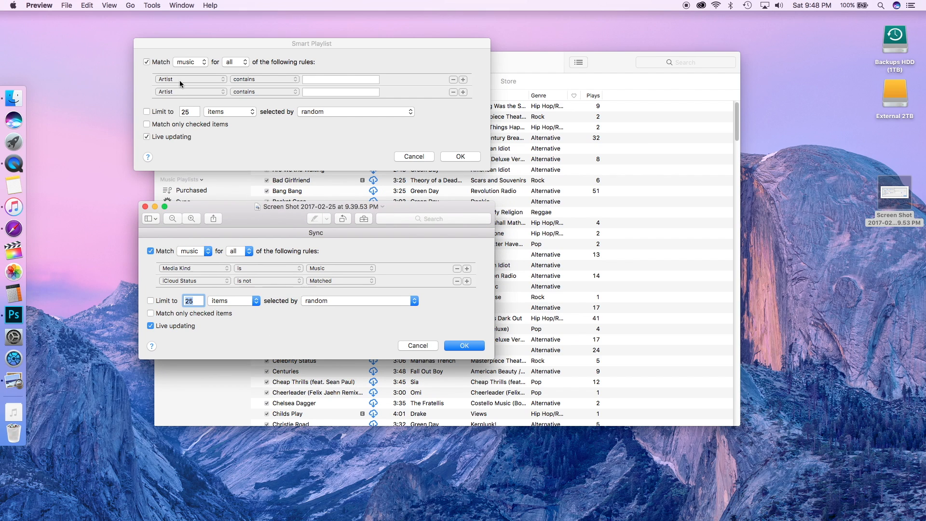
{"action": "mouse_move", "coordinate": [183, 104]}
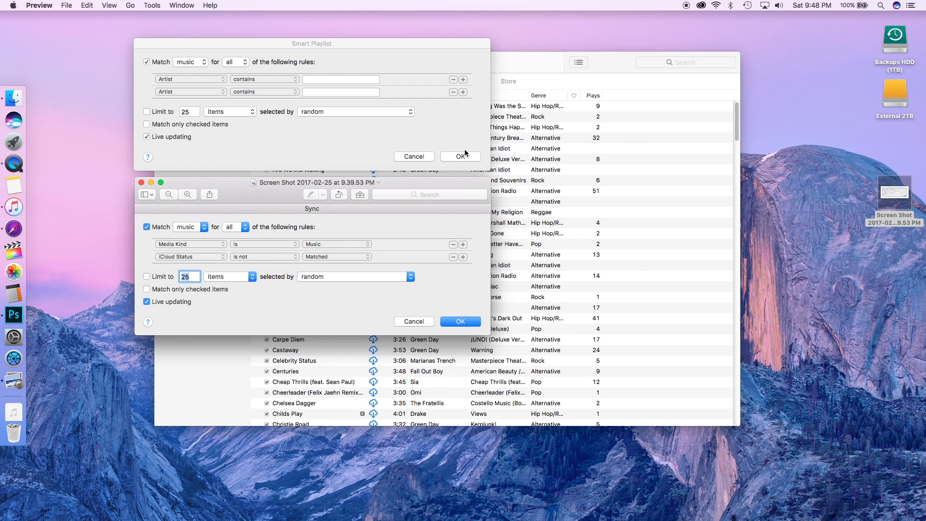
{"action": "mouse_move", "coordinate": [409, 144]}
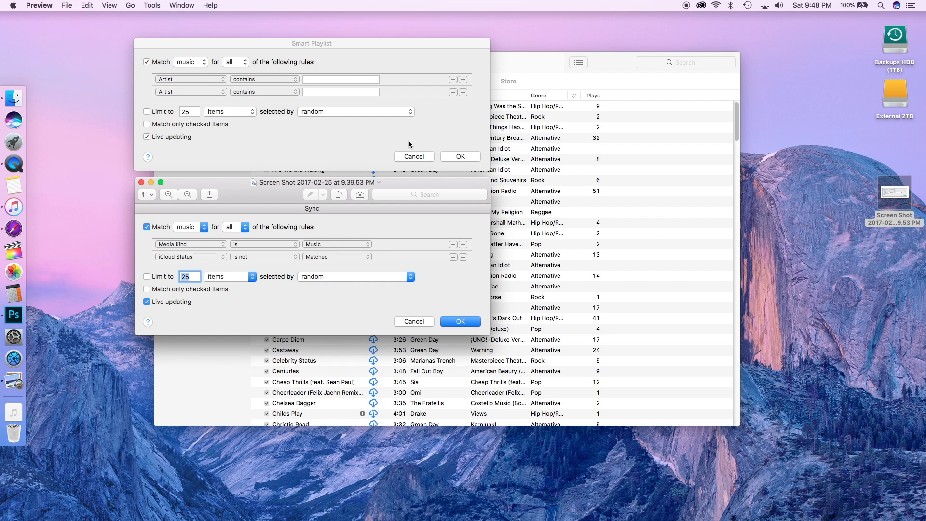